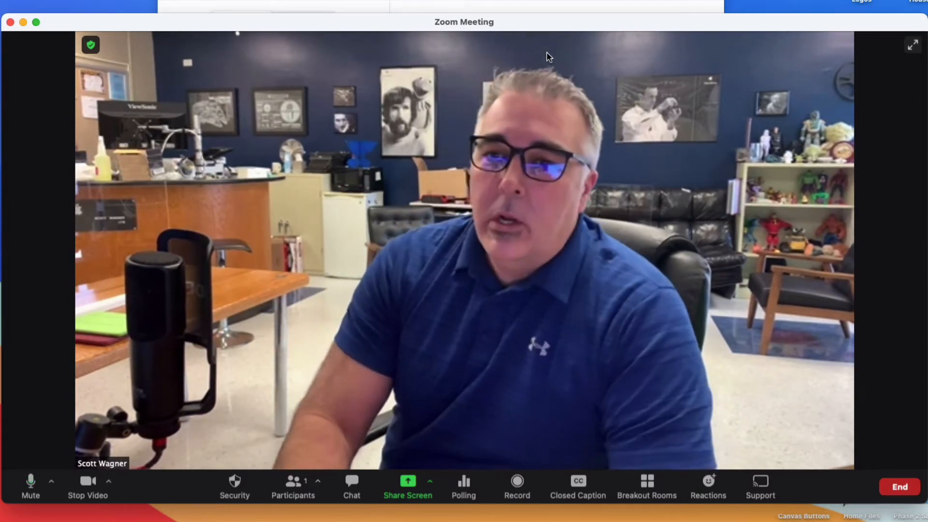
mouse_move(530, 206)
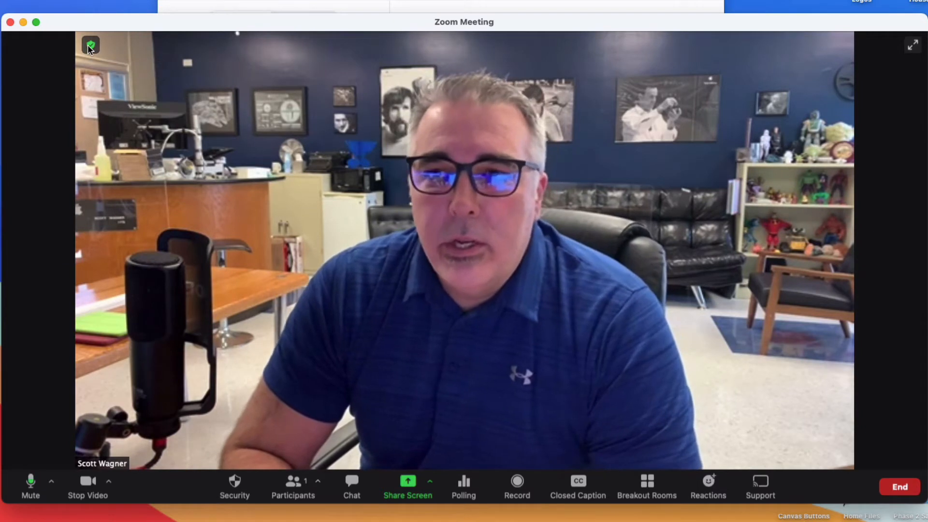
Open the Zoom meeting info panel showing ID, host, invite link and encryption.
left_click(90, 45)
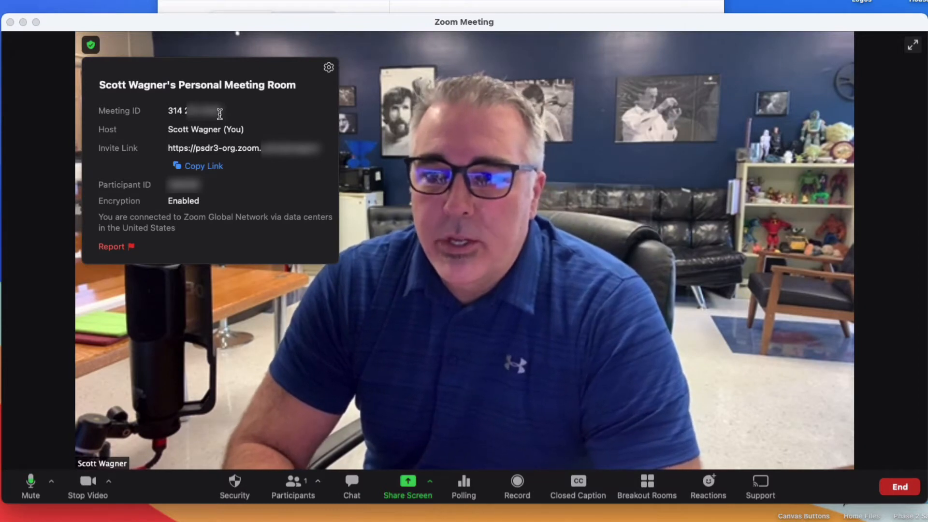
mouse_move(176, 113)
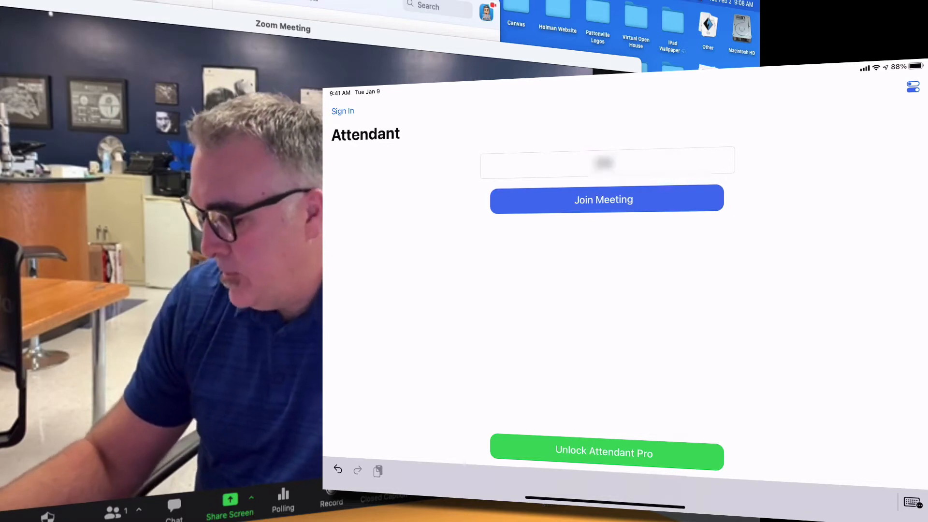
Enter the meeting ID in Attendant for Zoom and join, landing in the waiting room.
type("31")
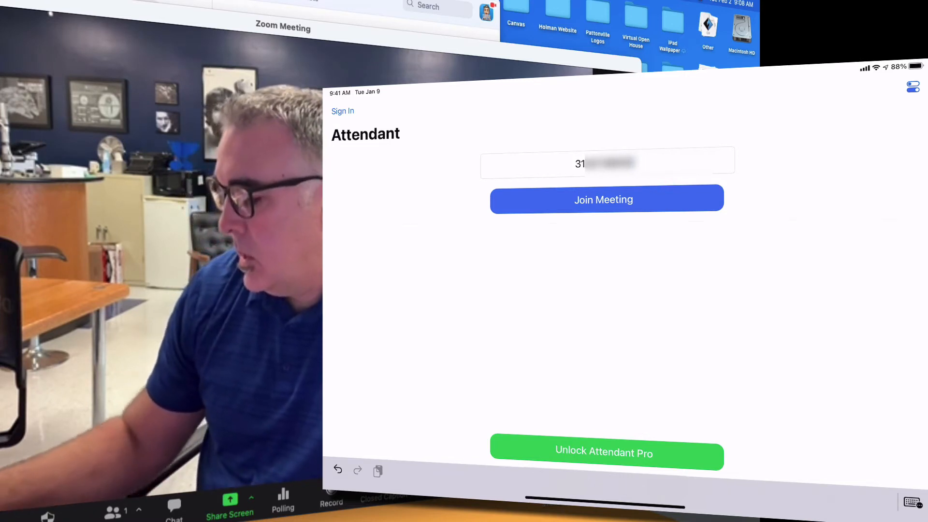
left_click(604, 199)
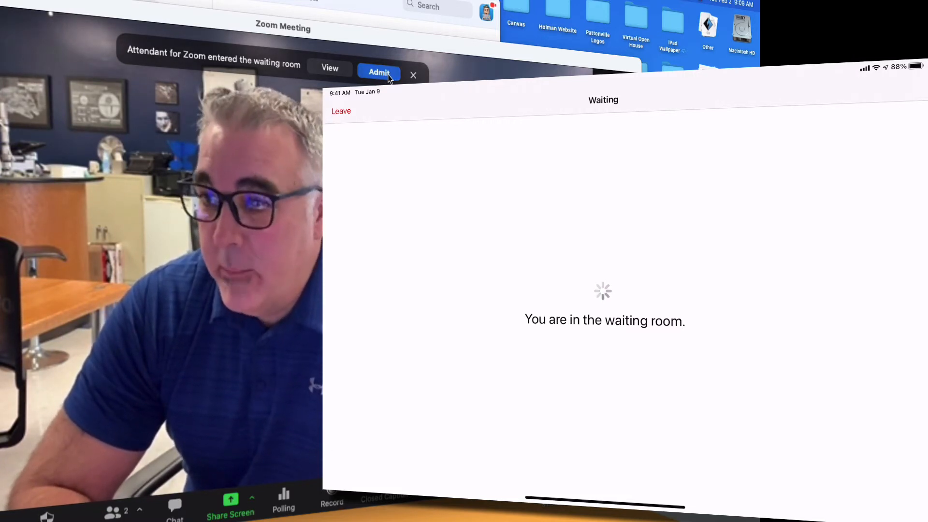
Admit Attendant for Zoom from the waiting room and confirm it as co-host.
left_click(378, 72)
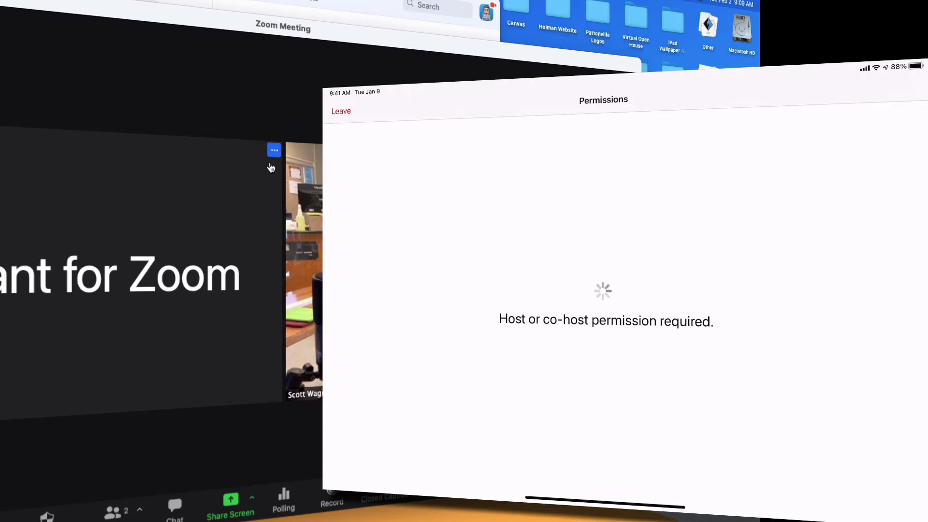
left_click(274, 150)
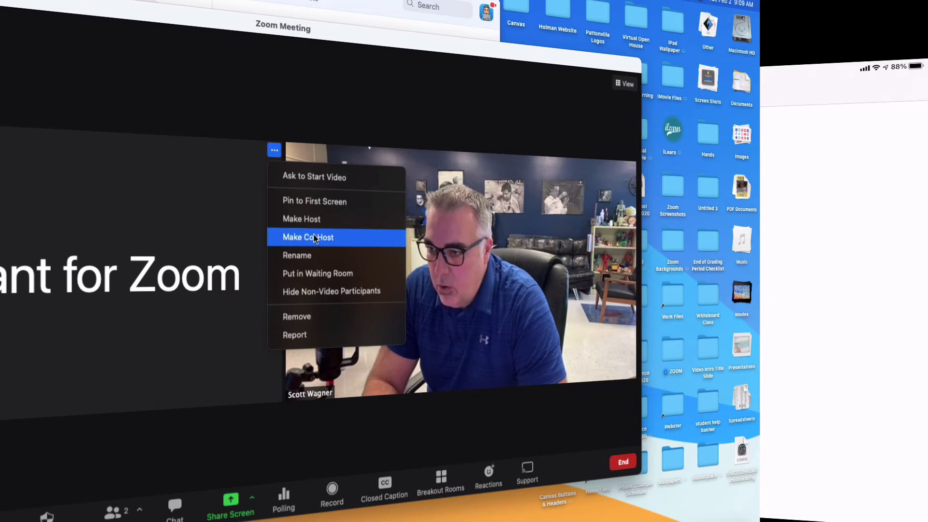
left_click(308, 237)
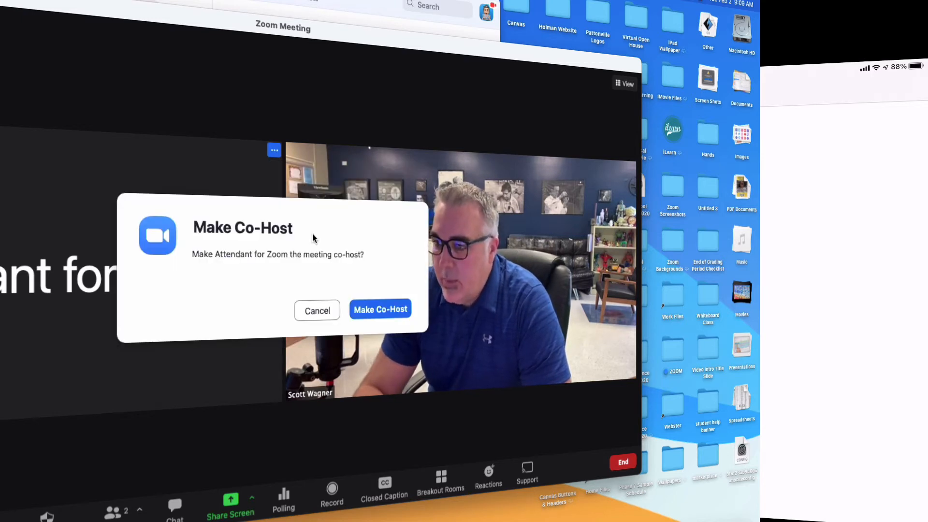
left_click(381, 309)
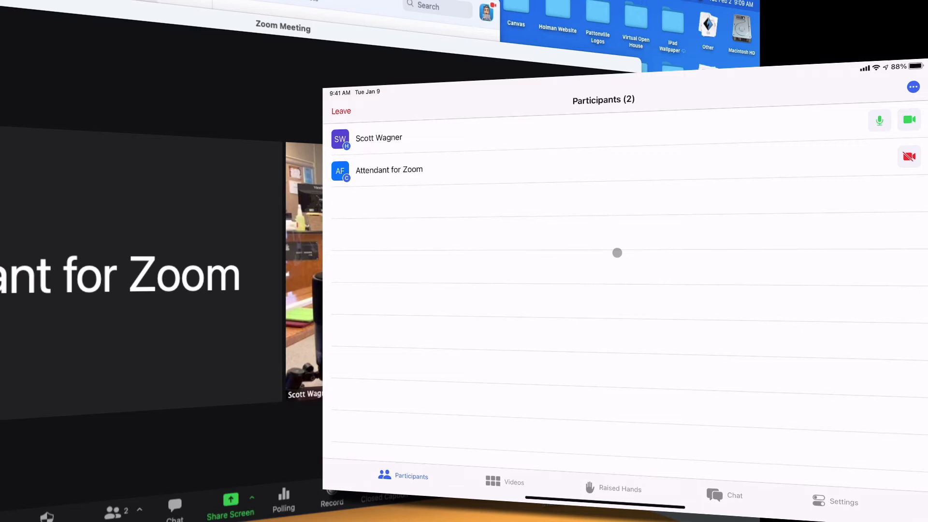
mouse_move(650, 248)
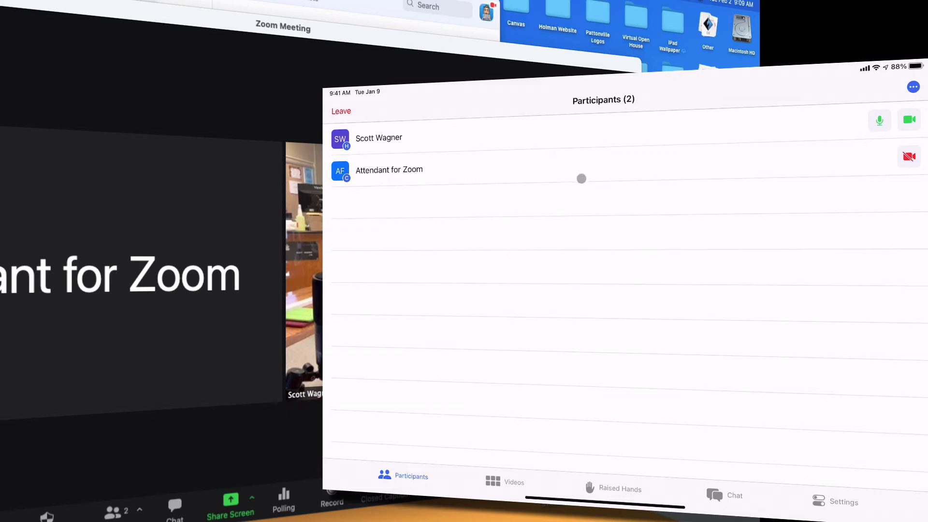
mouse_move(714, 233)
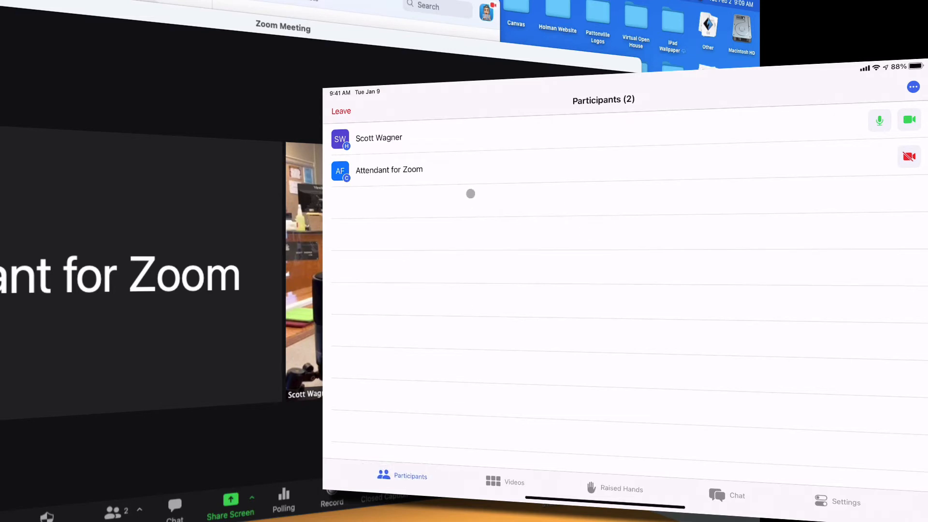
mouse_move(469, 419)
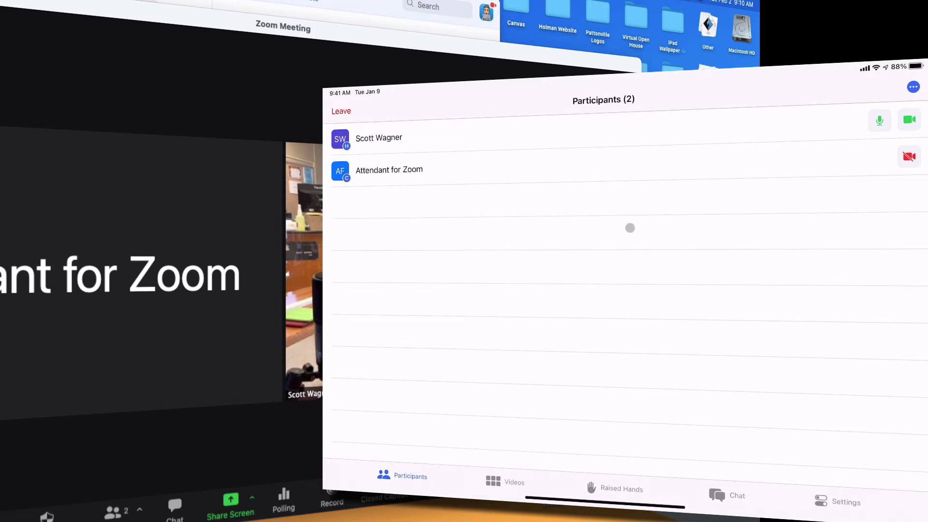
View the participants' video feeds, then the raised hands list showing no raised hands.
left_click(506, 483)
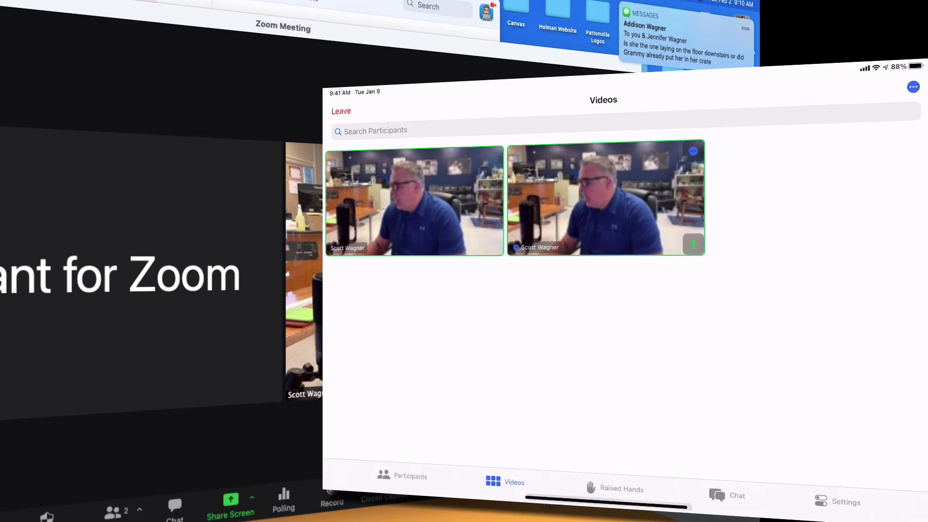
left_click(616, 489)
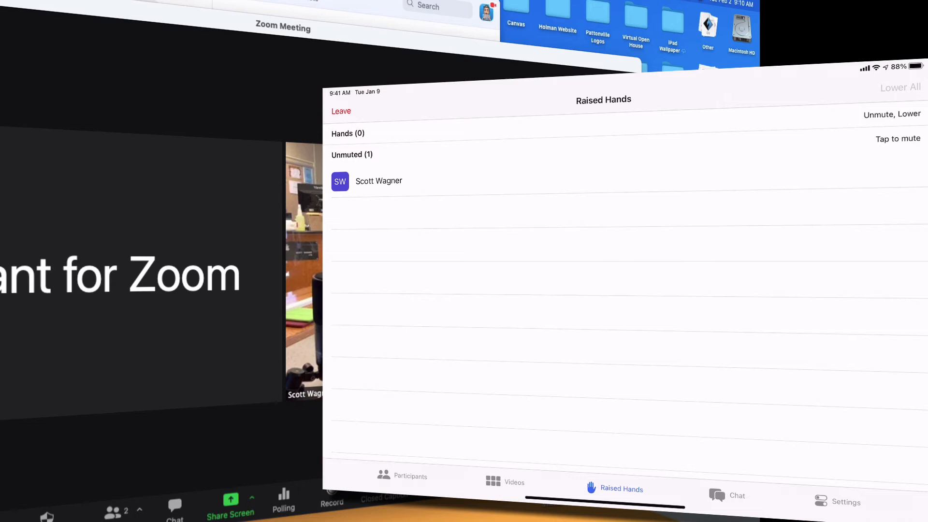
Check the meeting chat, then open appearance settings with Attendant theme and first icon.
left_click(616, 489)
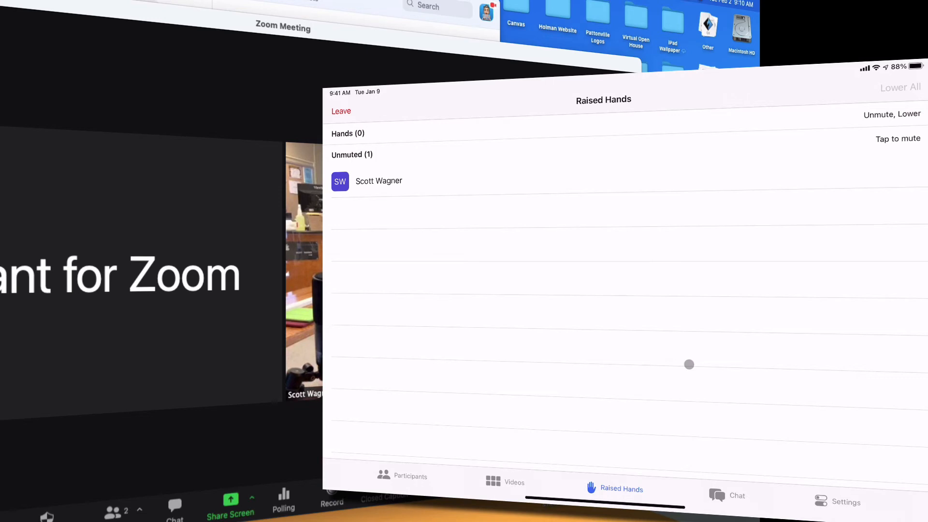
left_click(732, 496)
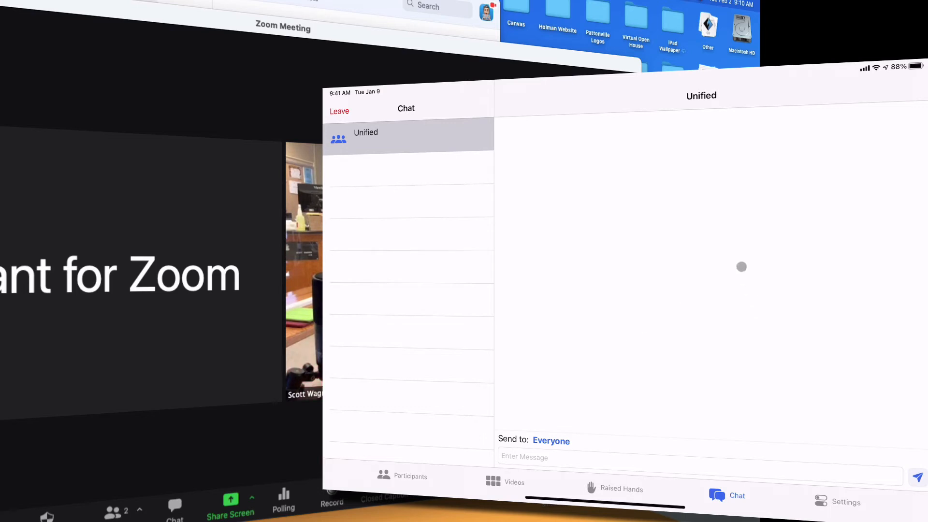
left_click(839, 502)
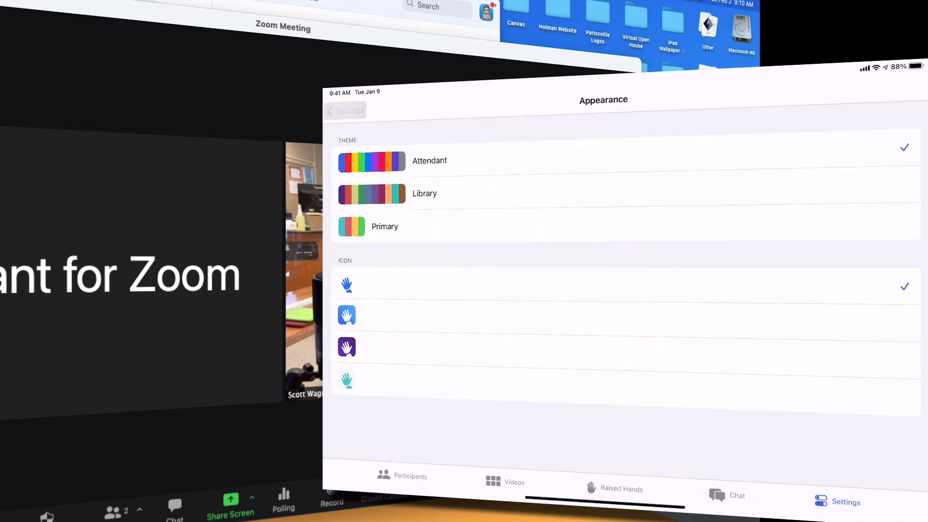
Return to the main settings list and scroll through the meeting settings.
left_click(345, 111)
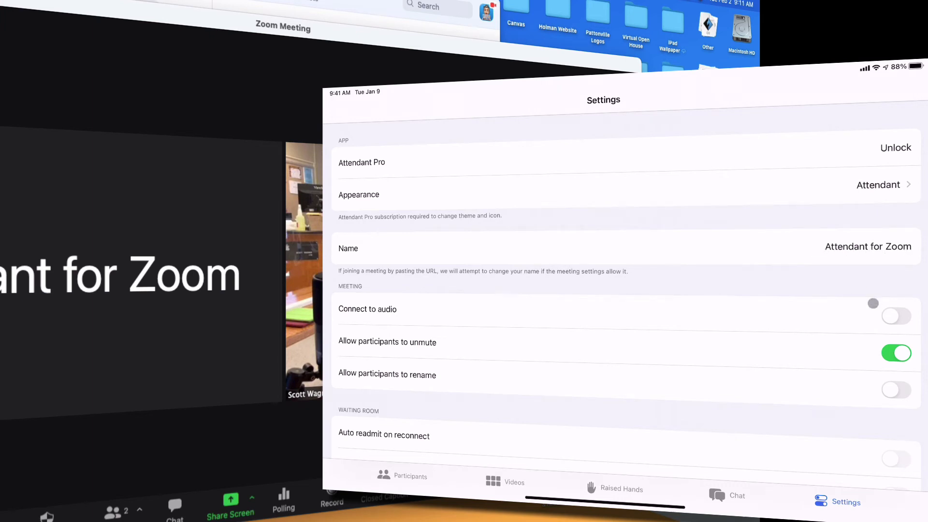
scroll("down", 3)
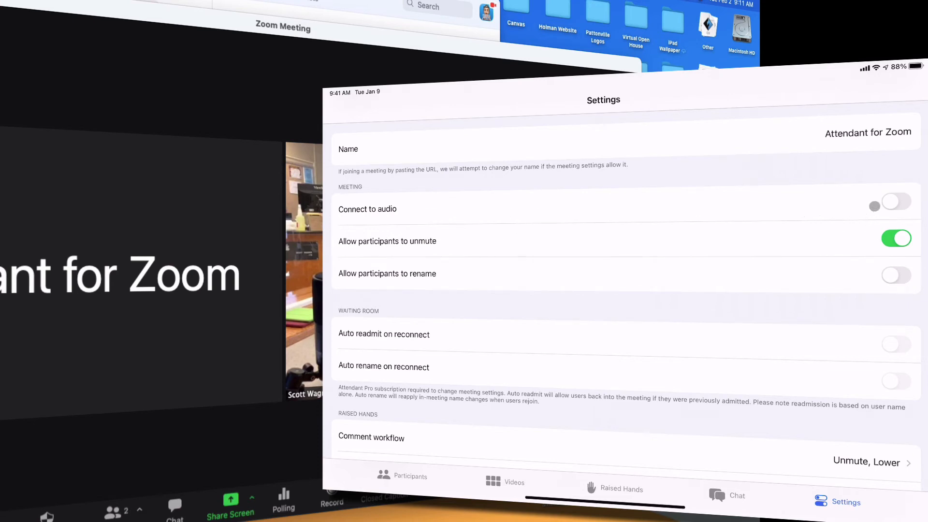
left_click(897, 201)
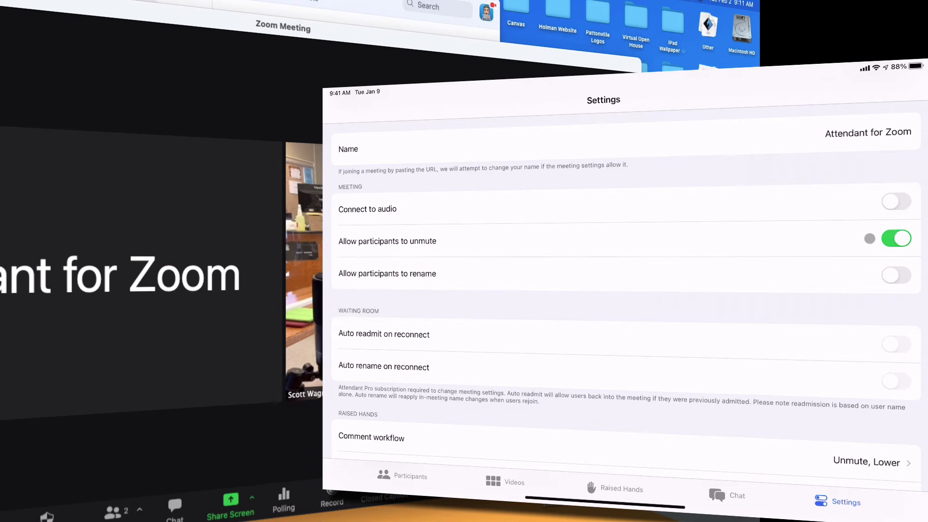
scroll("down", 3)
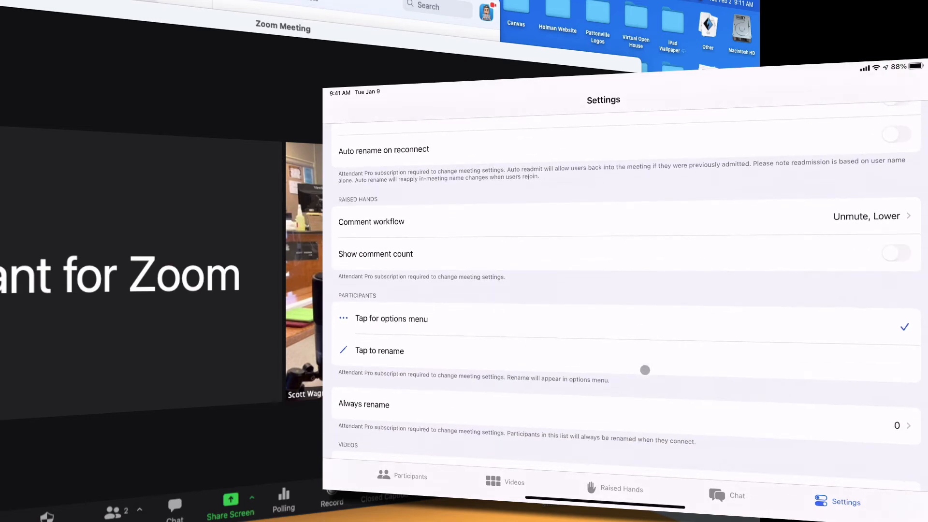
scroll("down", 3)
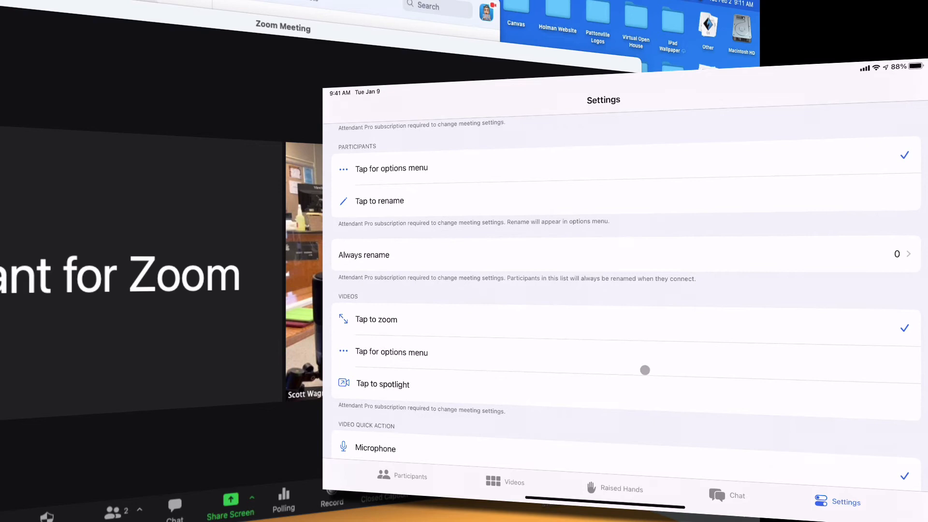
scroll("down", 3)
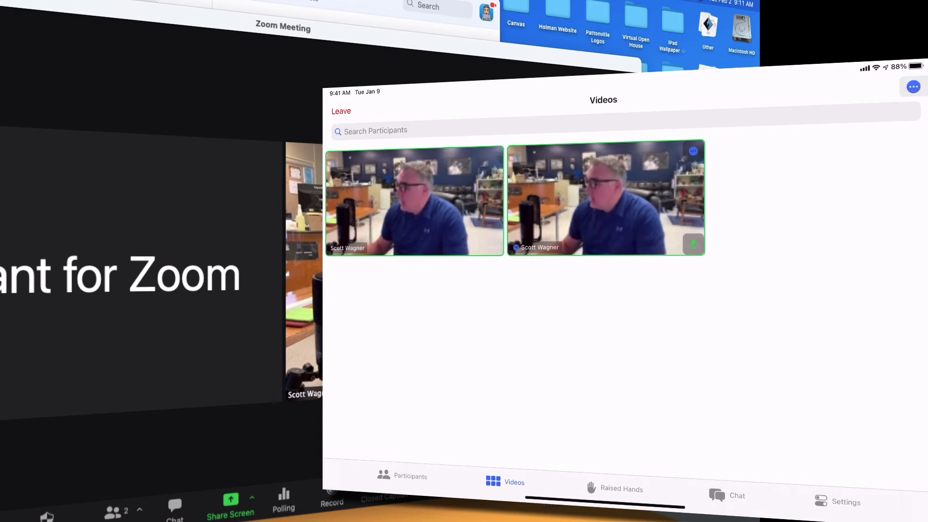
Review the Device/External Display video options, then show the two-participant list.
left_click(915, 87)
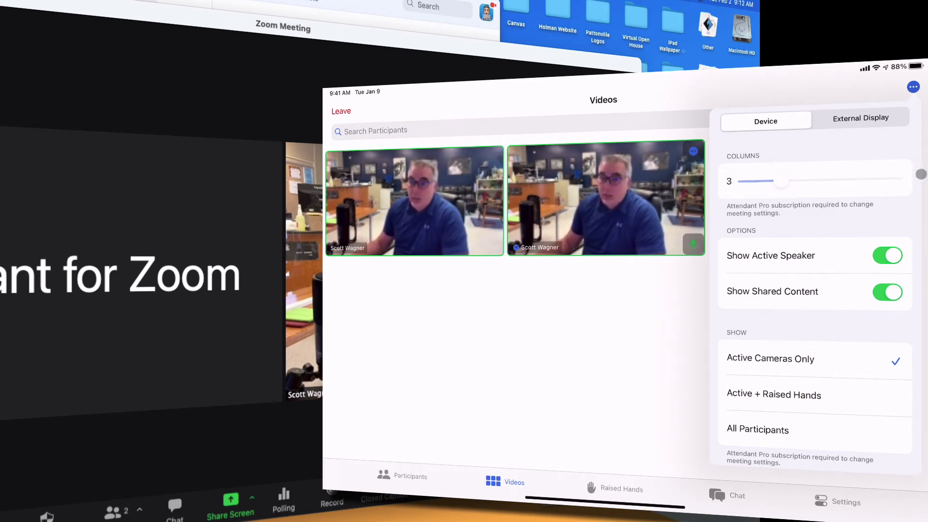
left_click(887, 255)
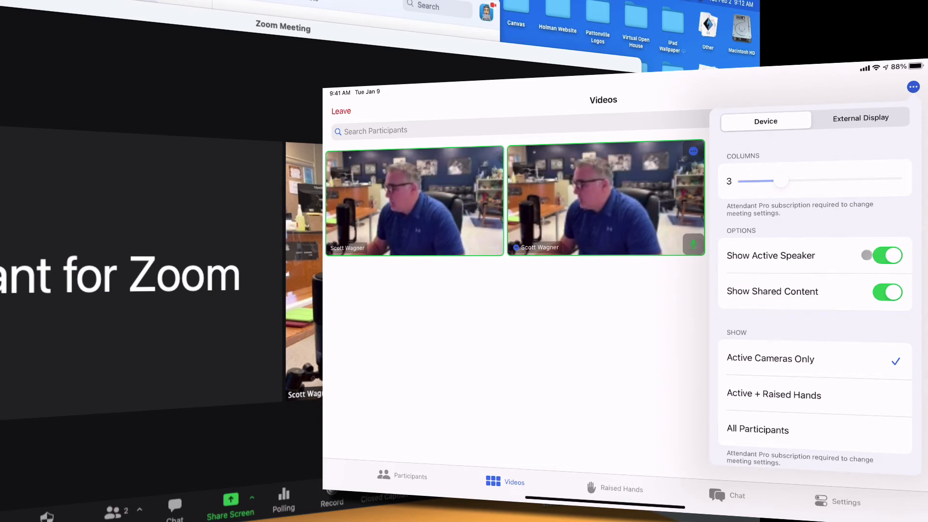
left_click(888, 255)
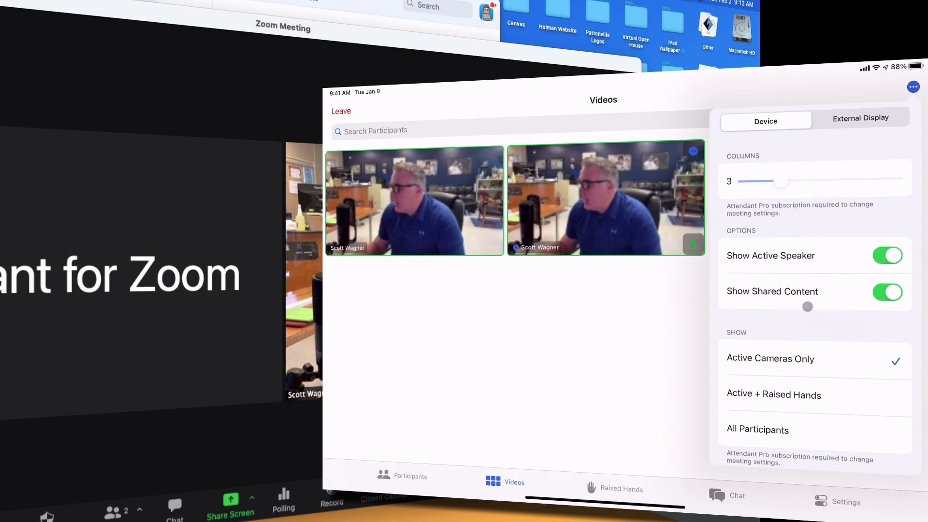
scroll("down", 3)
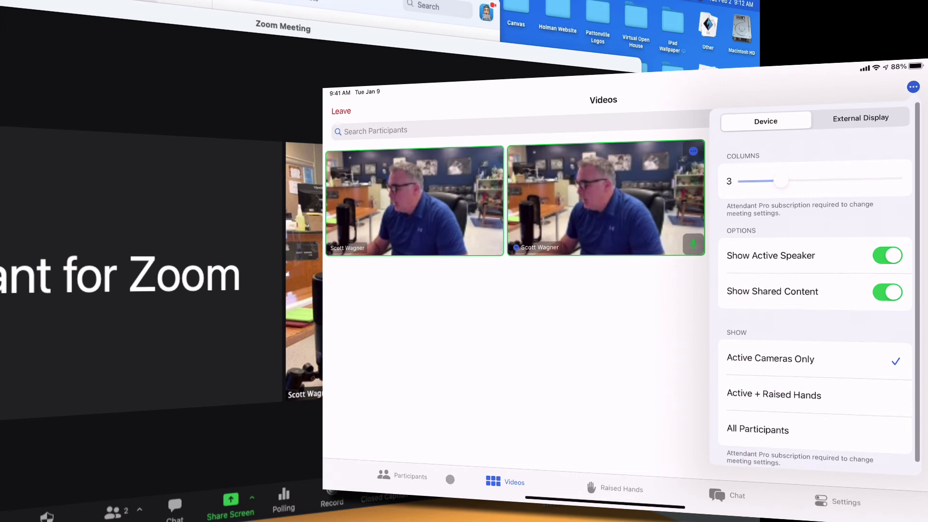
left_click(403, 477)
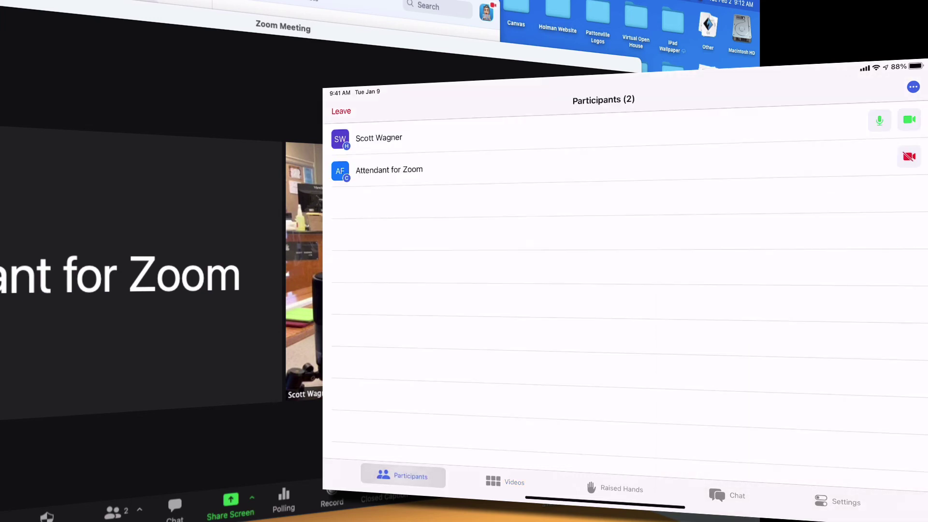
View the Mute All and other all-participant actions, dismiss them, and open Settings.
left_click(913, 87)
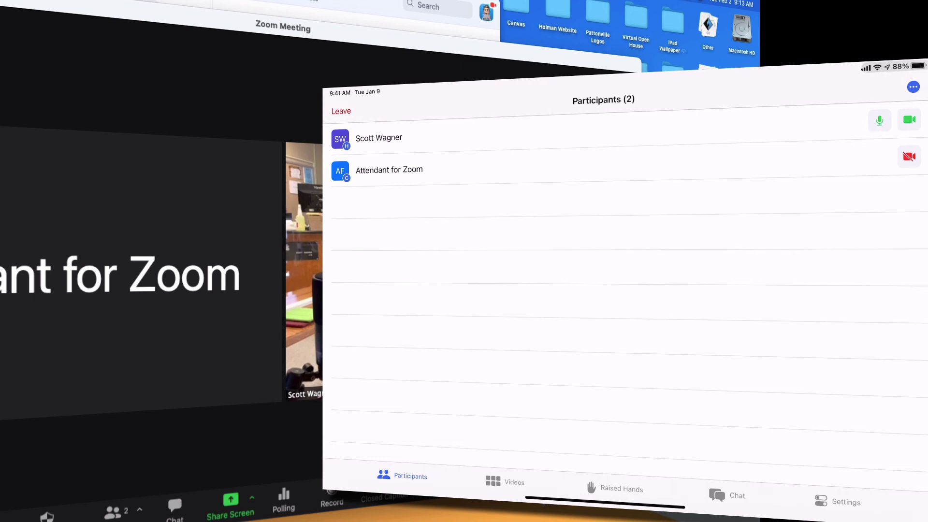
left_click(914, 86)
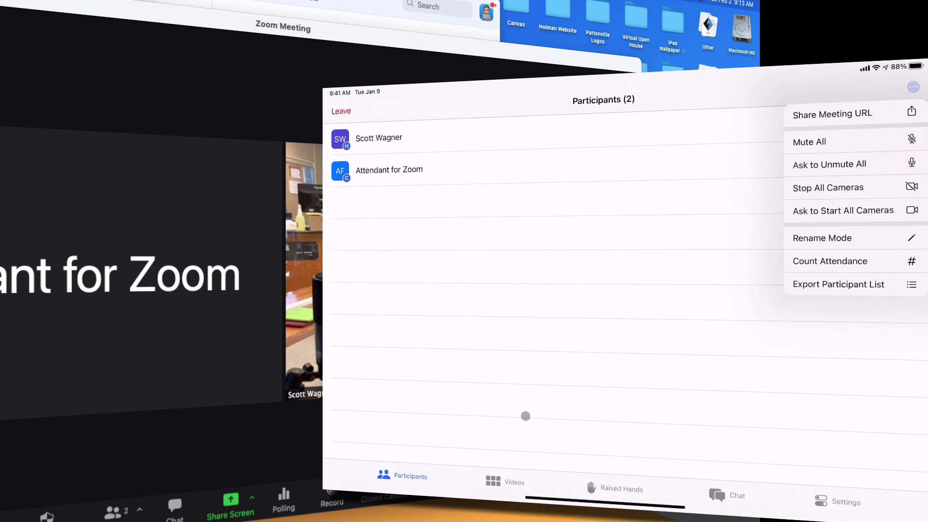
left_click(913, 86)
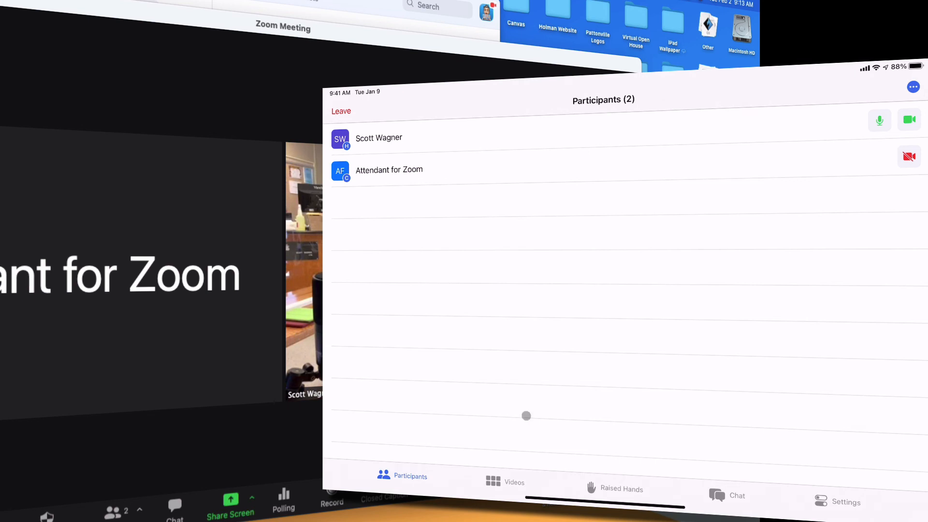
mouse_move(601, 291)
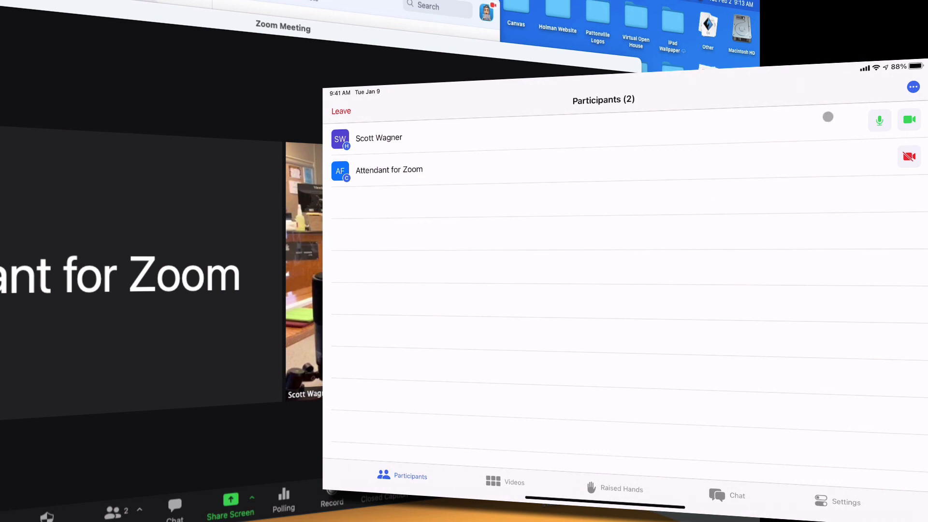
left_click(913, 87)
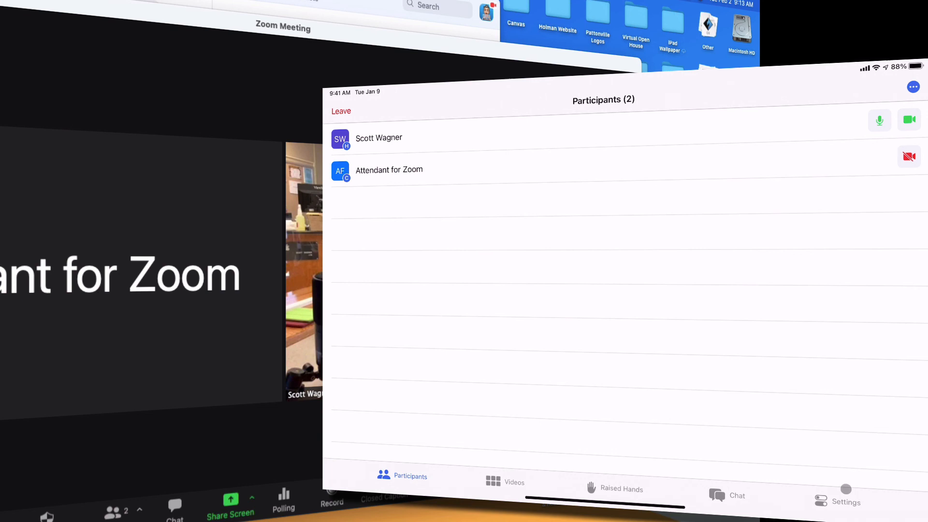
left_click(839, 503)
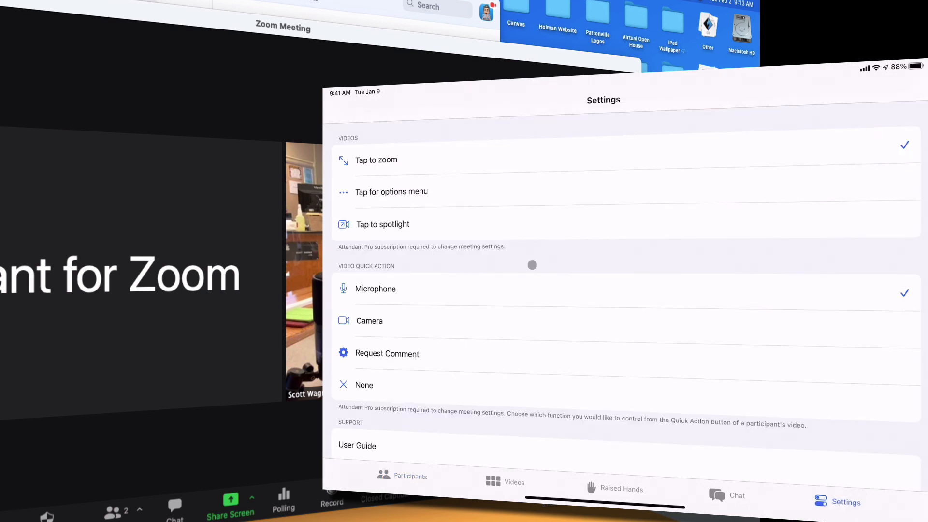
scroll("down", 3)
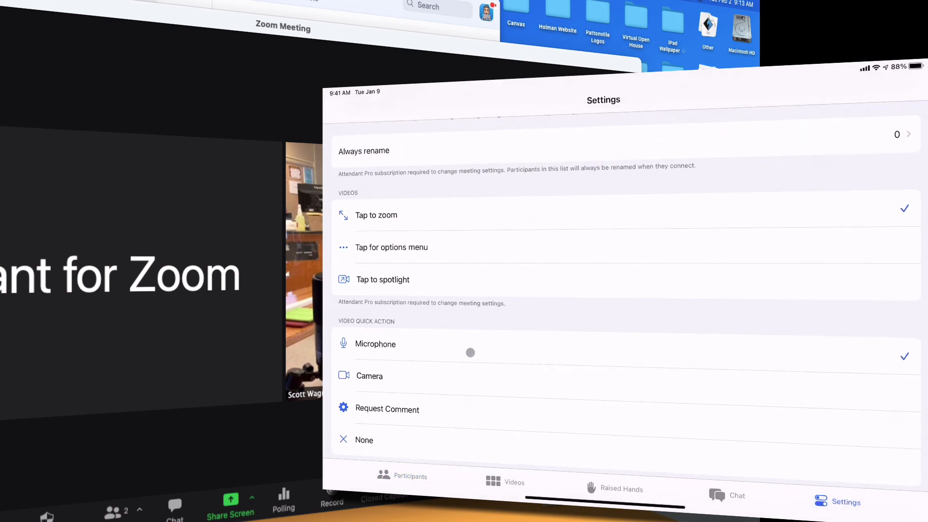
scroll("down", 3)
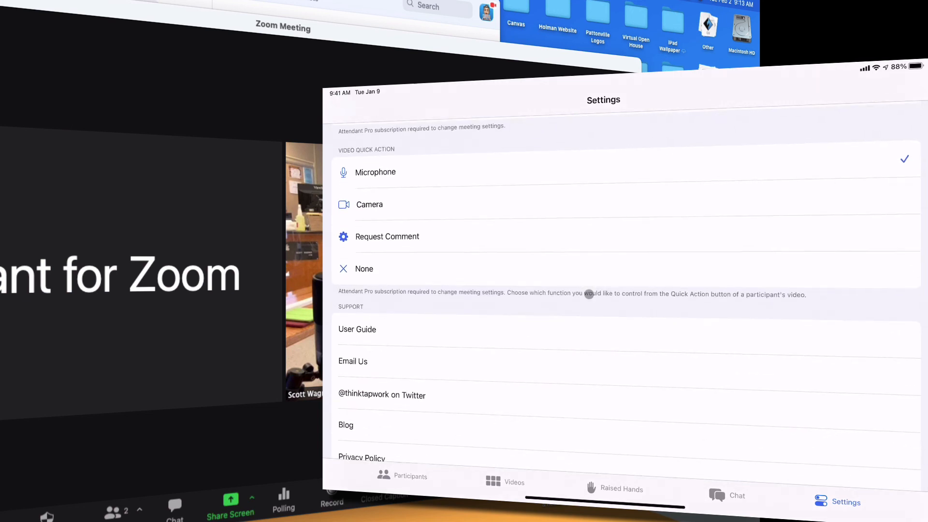
scroll("down", 3)
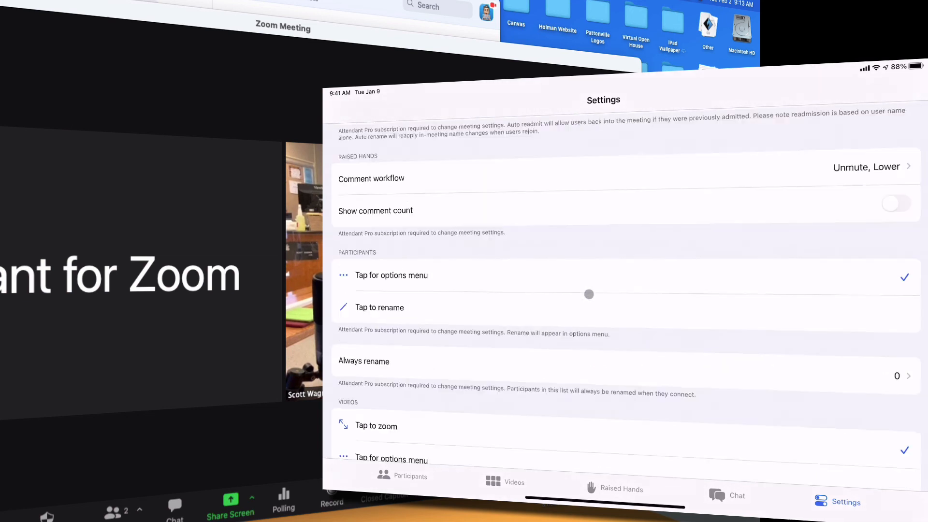